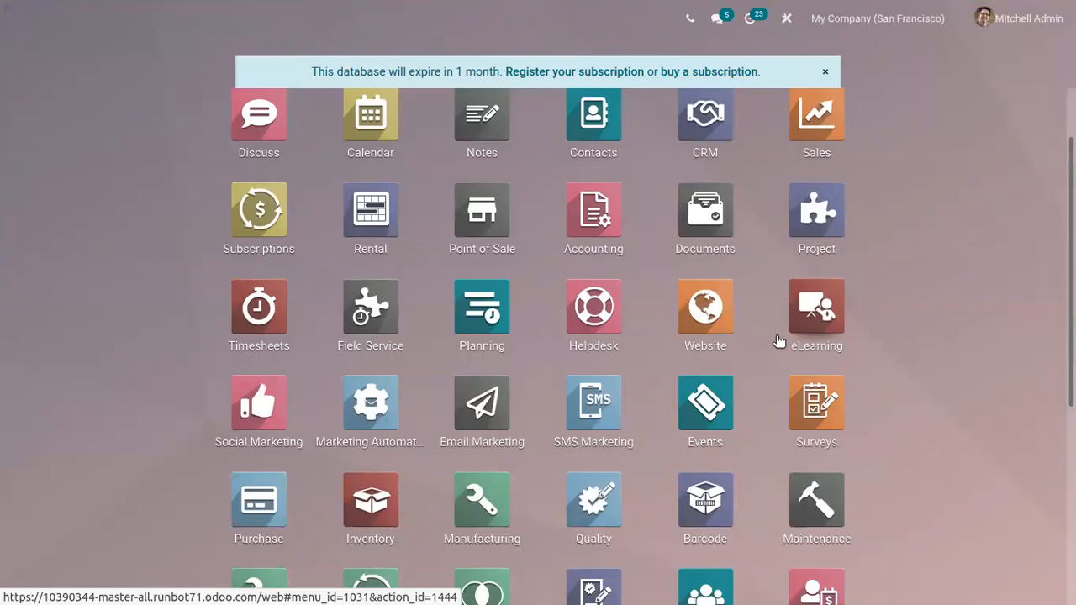
mouse_move(773, 338)
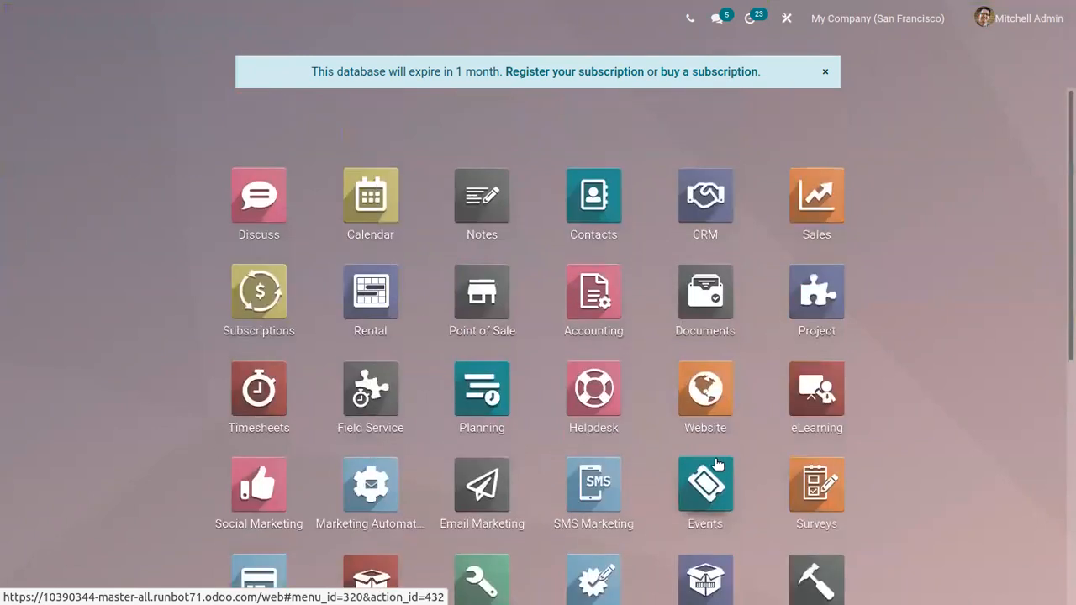
mouse_move(706, 462)
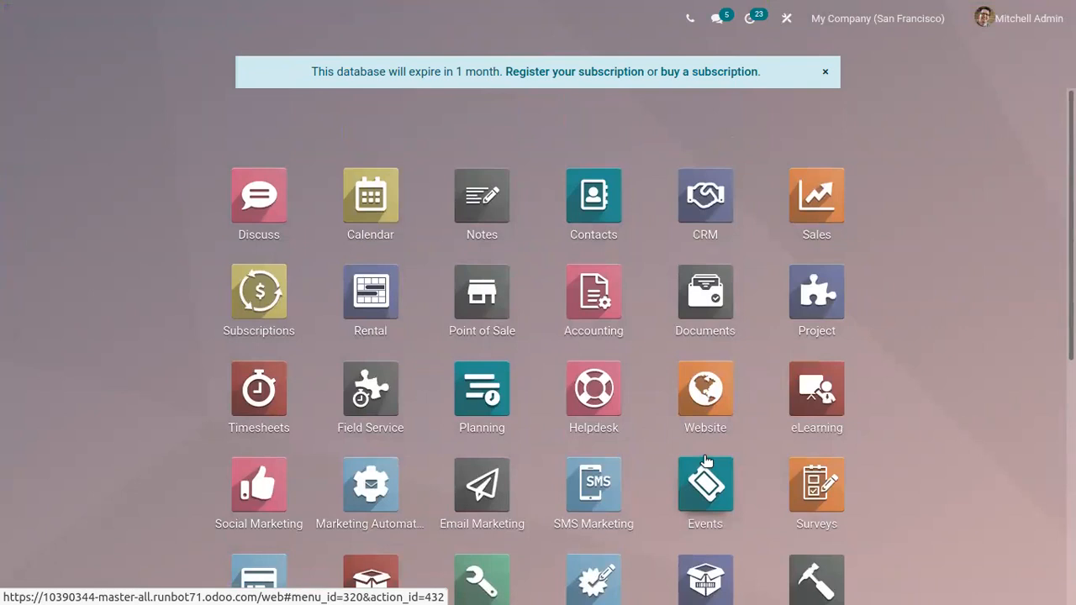
mouse_move(703, 460)
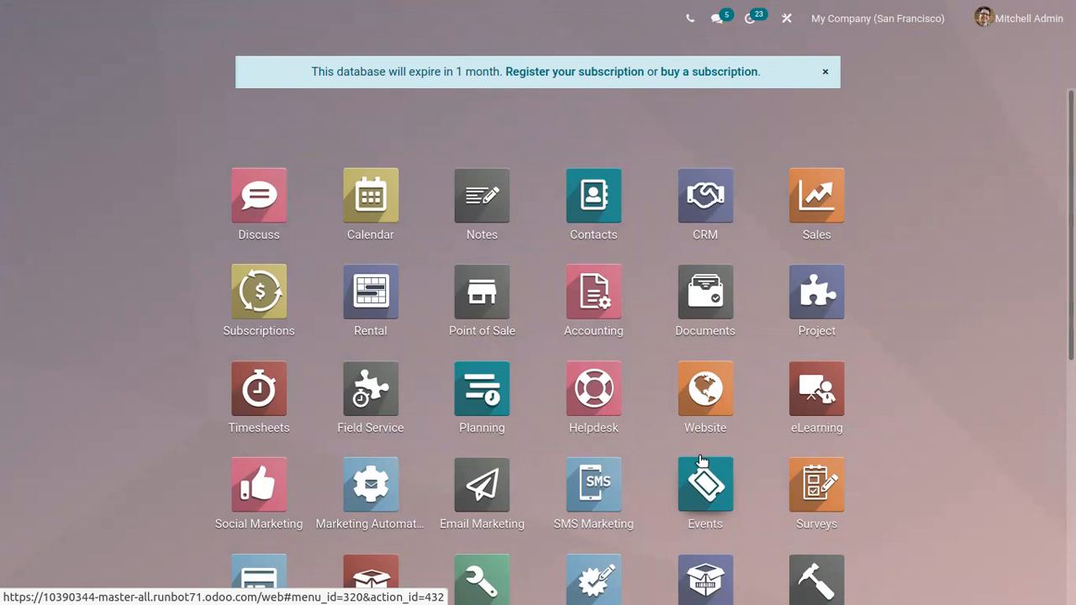
mouse_move(686, 458)
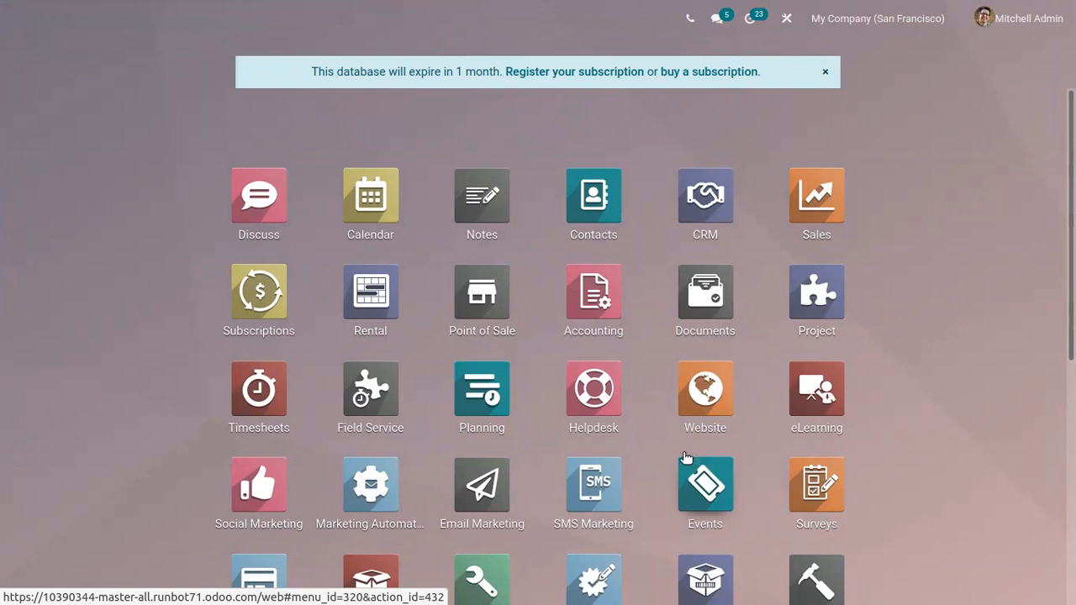
mouse_move(681, 457)
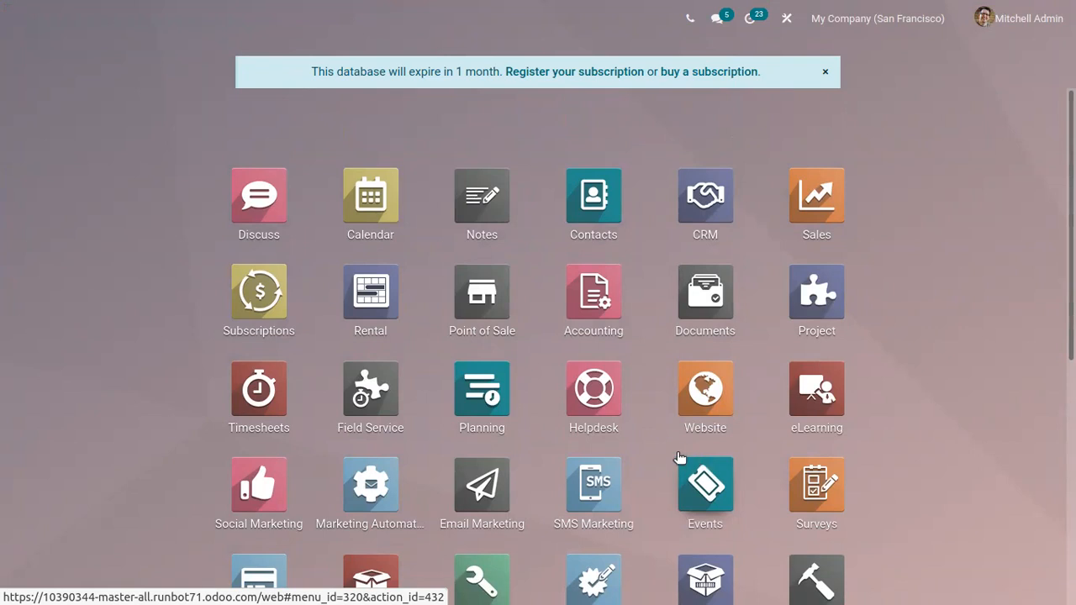
mouse_move(679, 454)
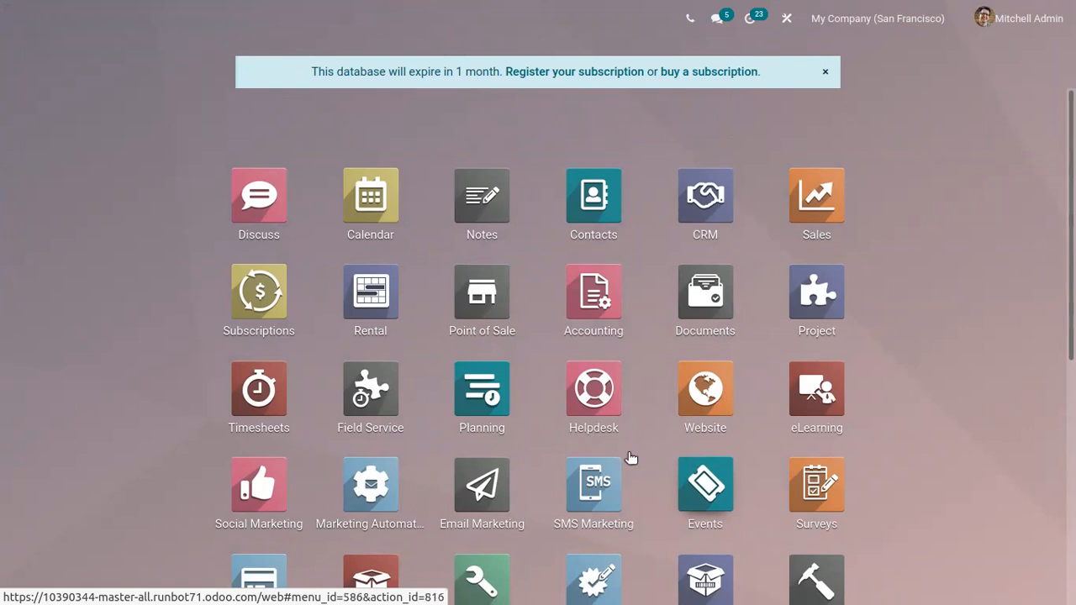
Step: Navigate within the Sales app toward its Settings page
scroll(down, 3)
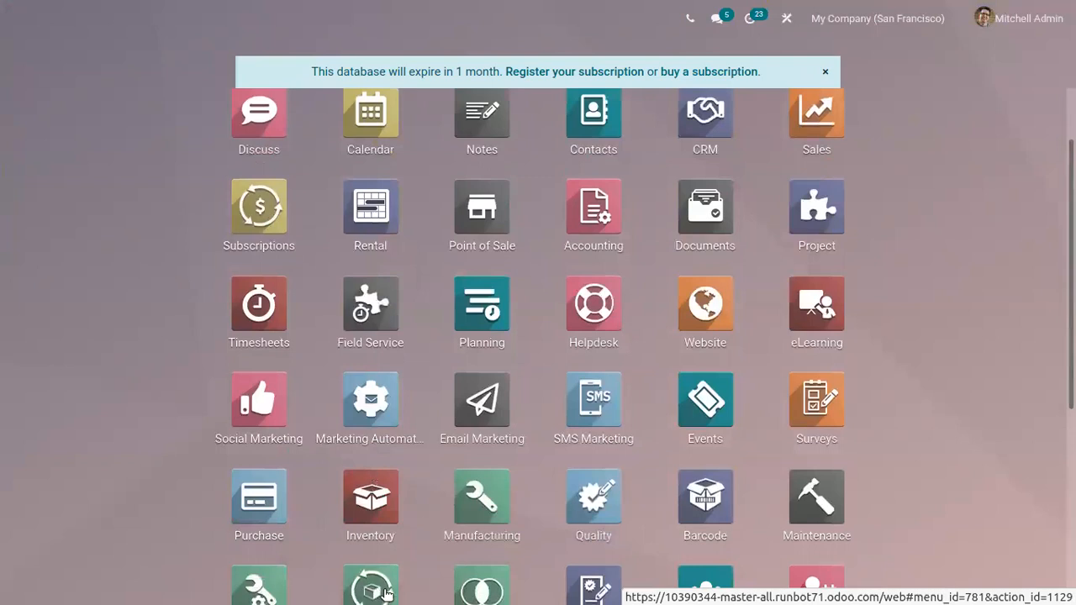
mouse_move(401, 592)
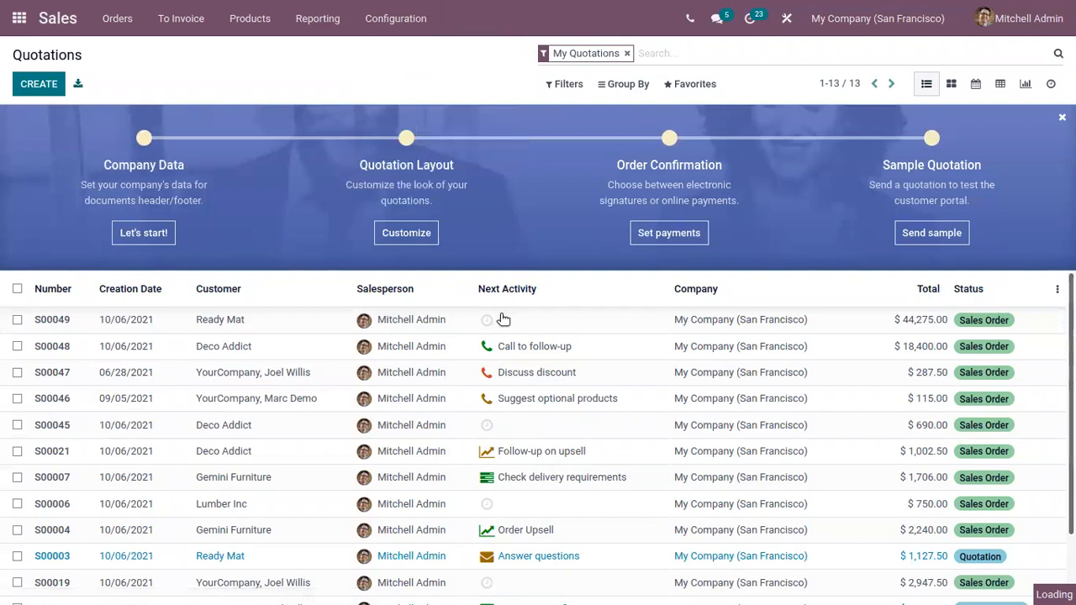
mouse_move(513, 351)
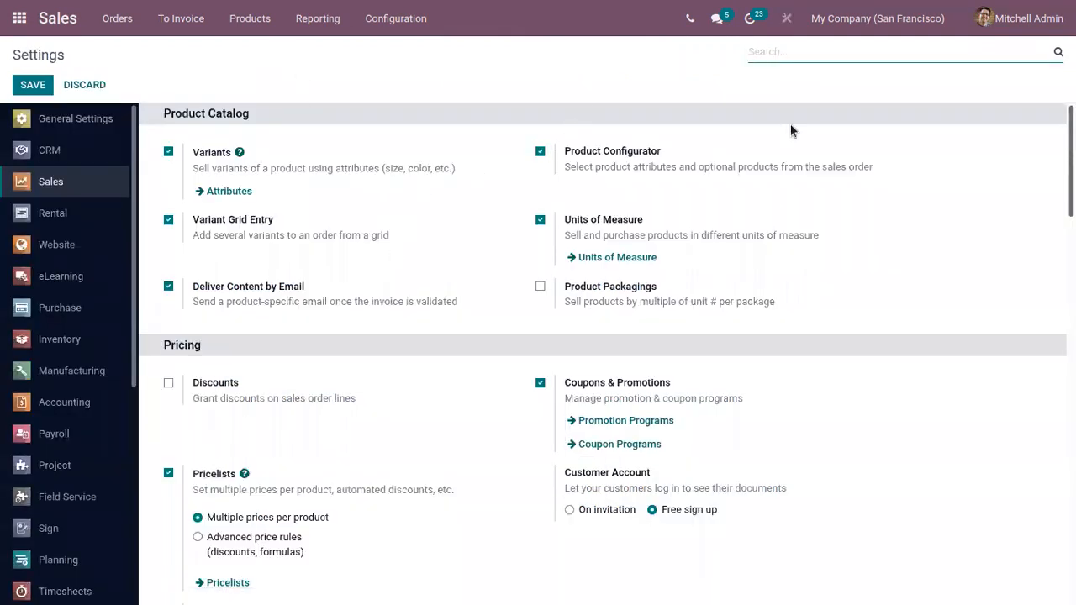
Step: Tick Pro-Forma Invoice under Quotations & Orders and save the Sales settings
scroll(down, 3)
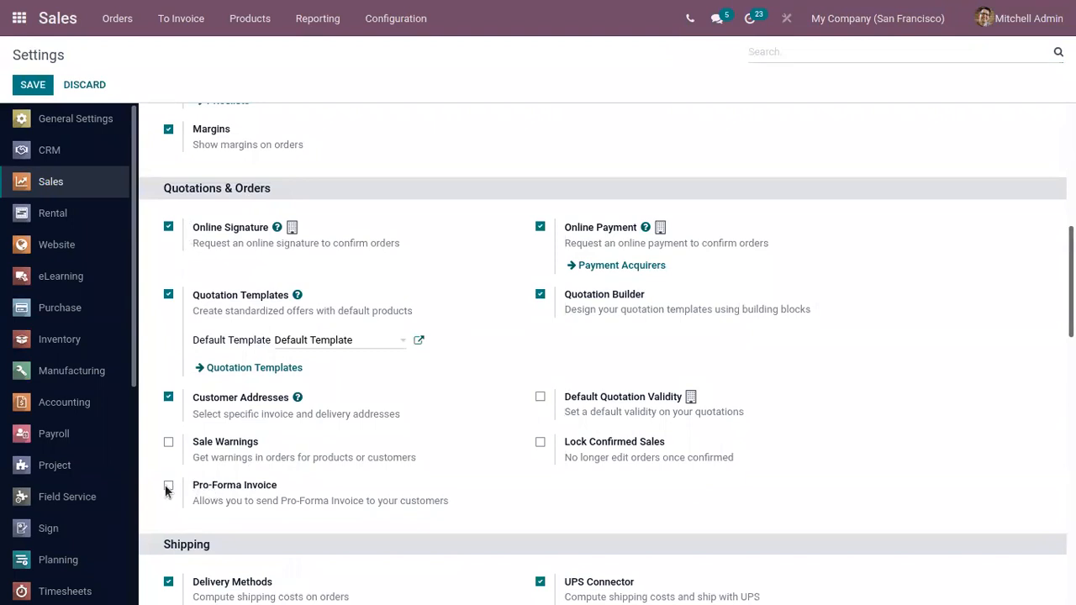
click(168, 484)
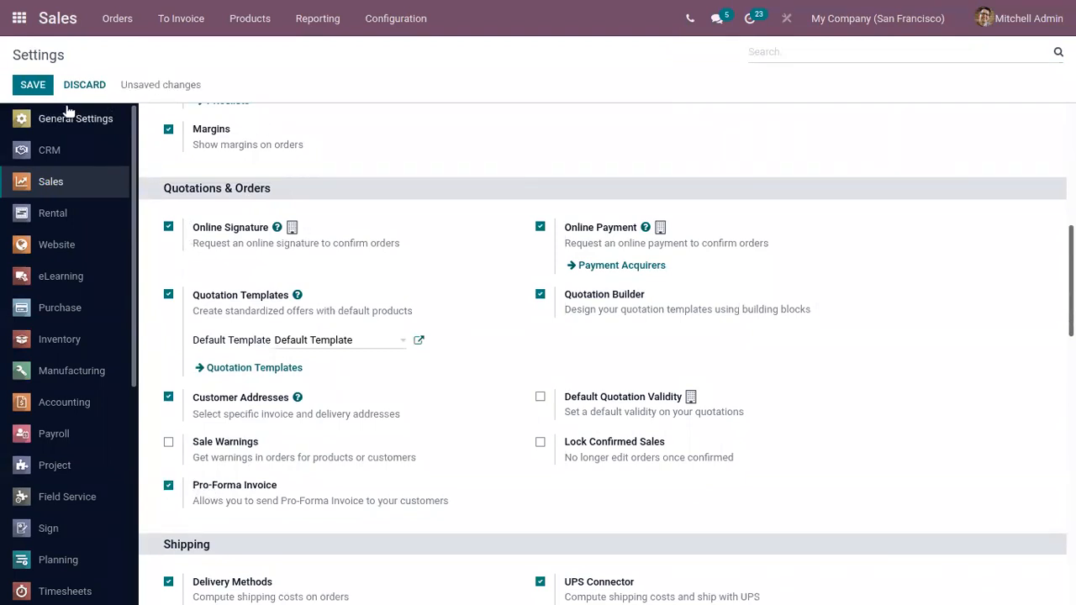
click(32, 84)
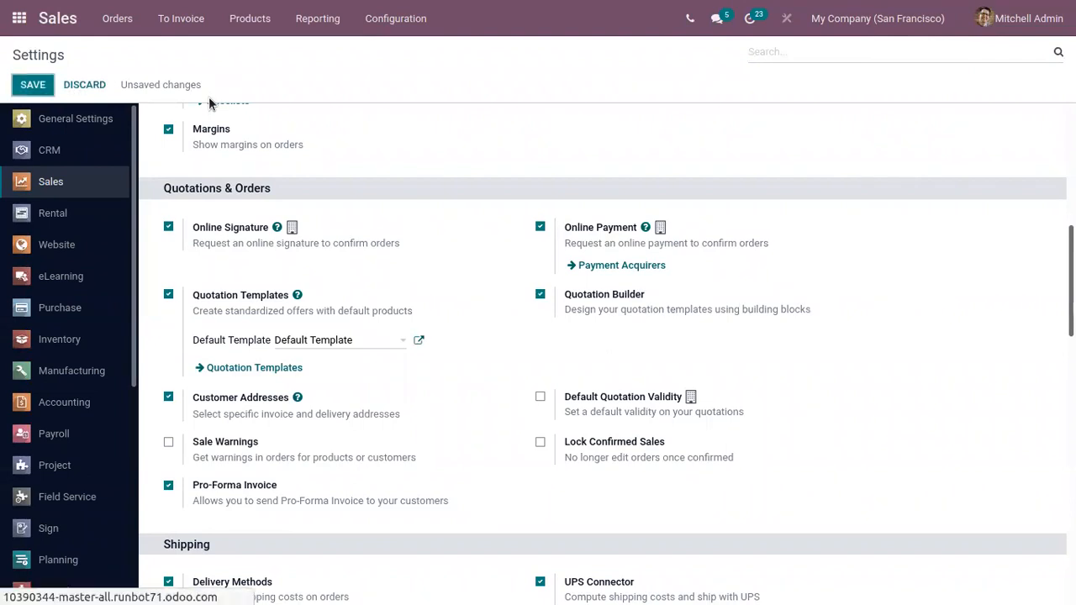
scroll(up, 3)
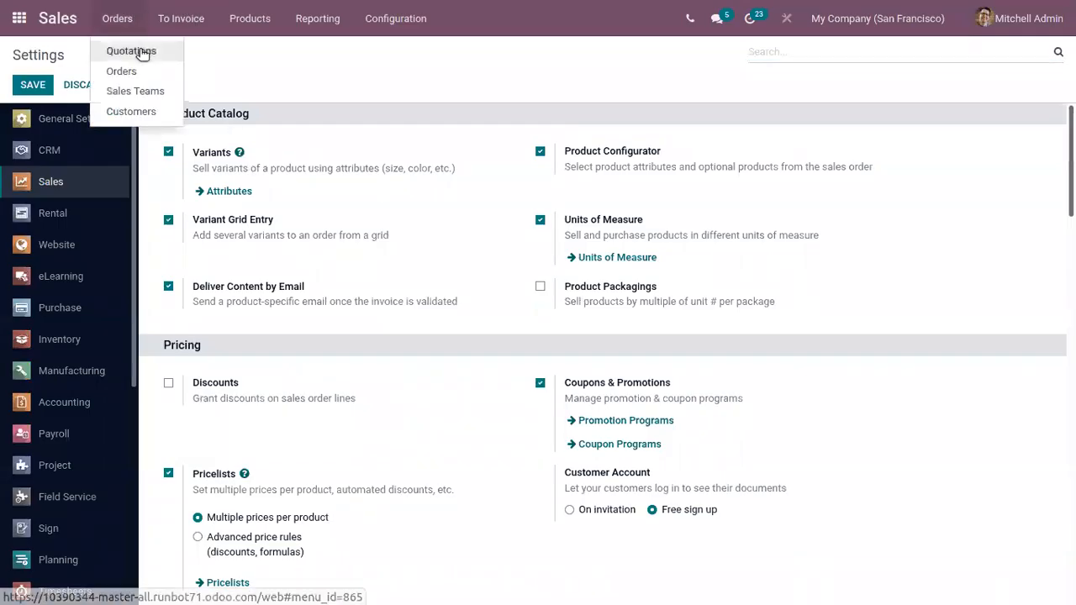
Step: Save new quotation S00051 for Deco Addict with one Cable Management Box line at $100
click(131, 50)
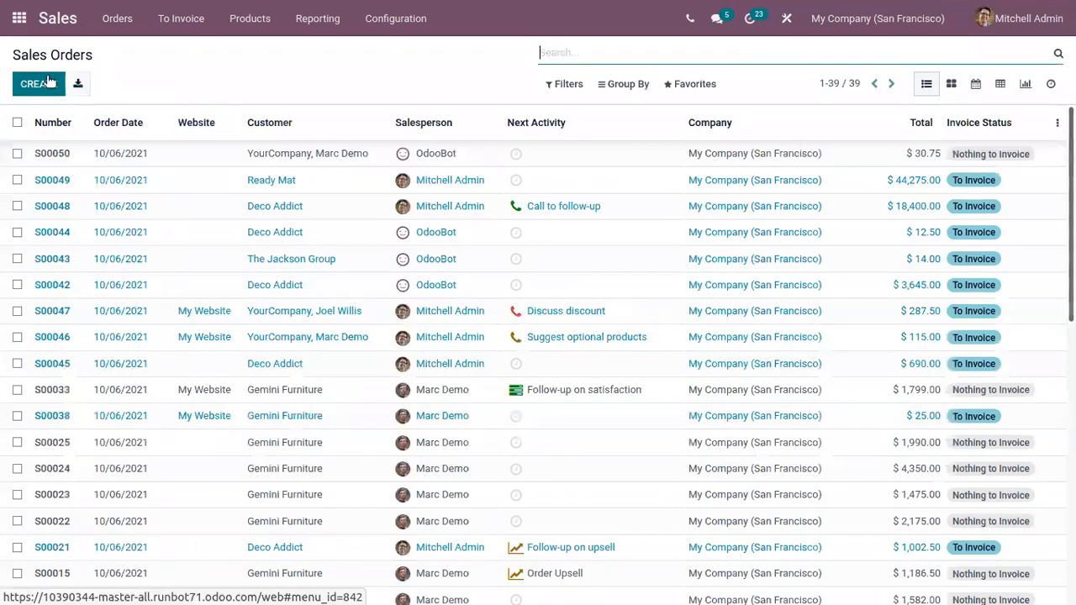
click(37, 84)
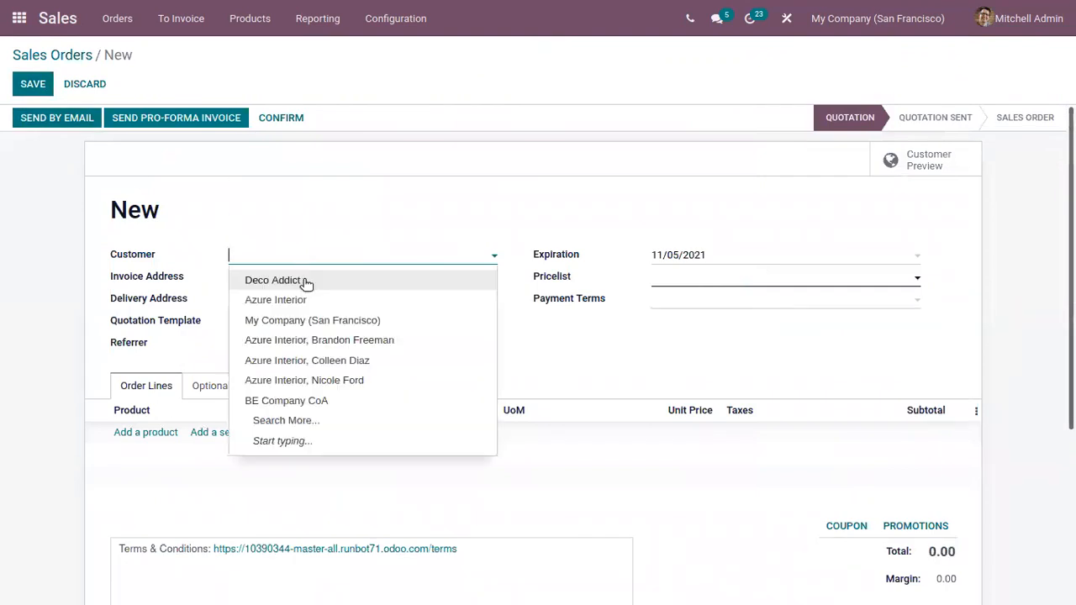
click(272, 279)
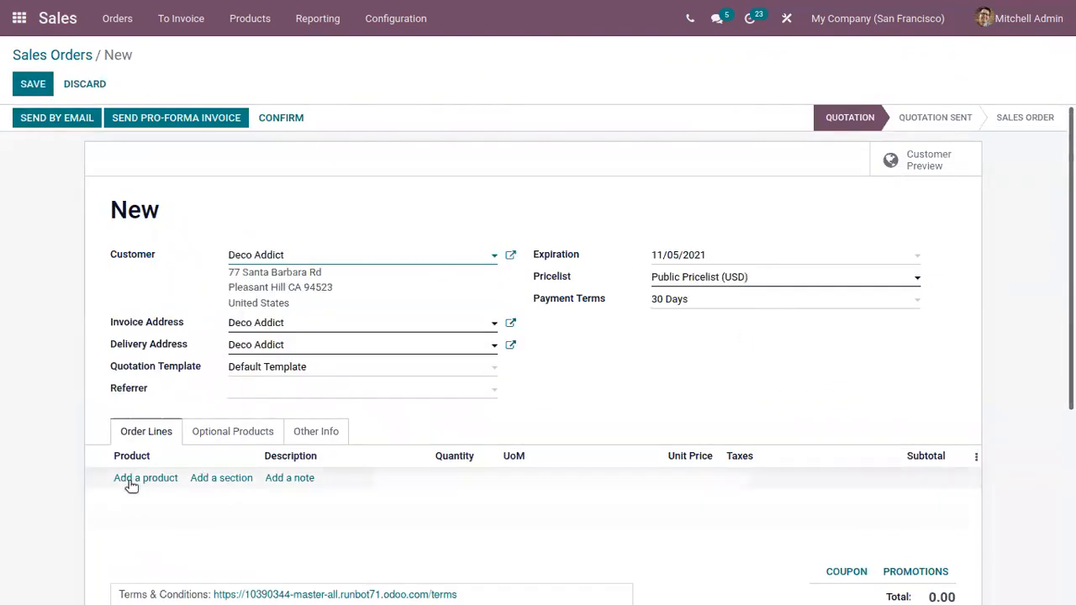
click(144, 478)
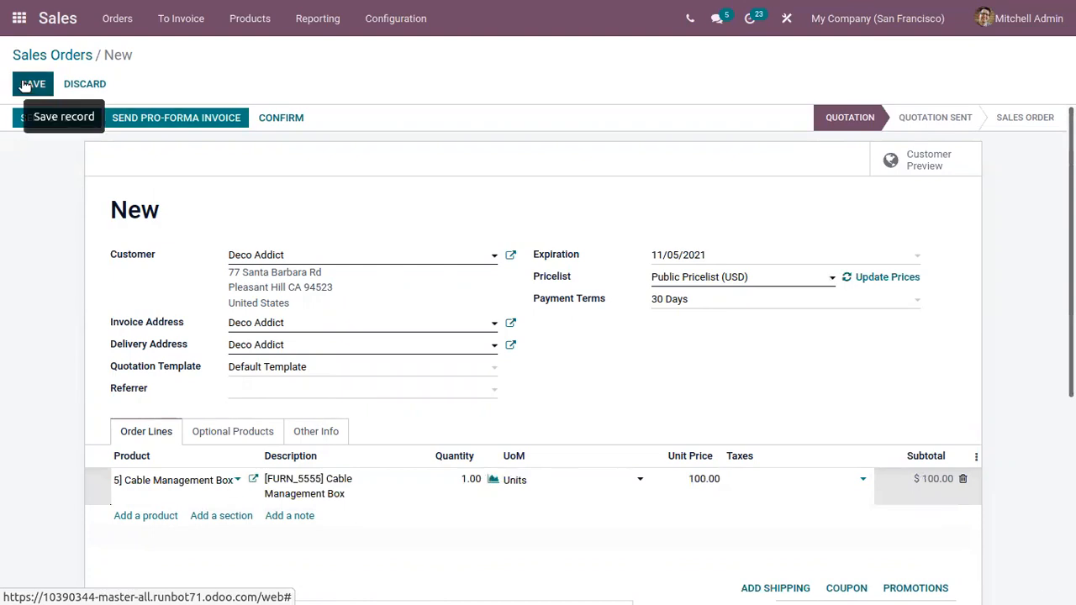
click(32, 84)
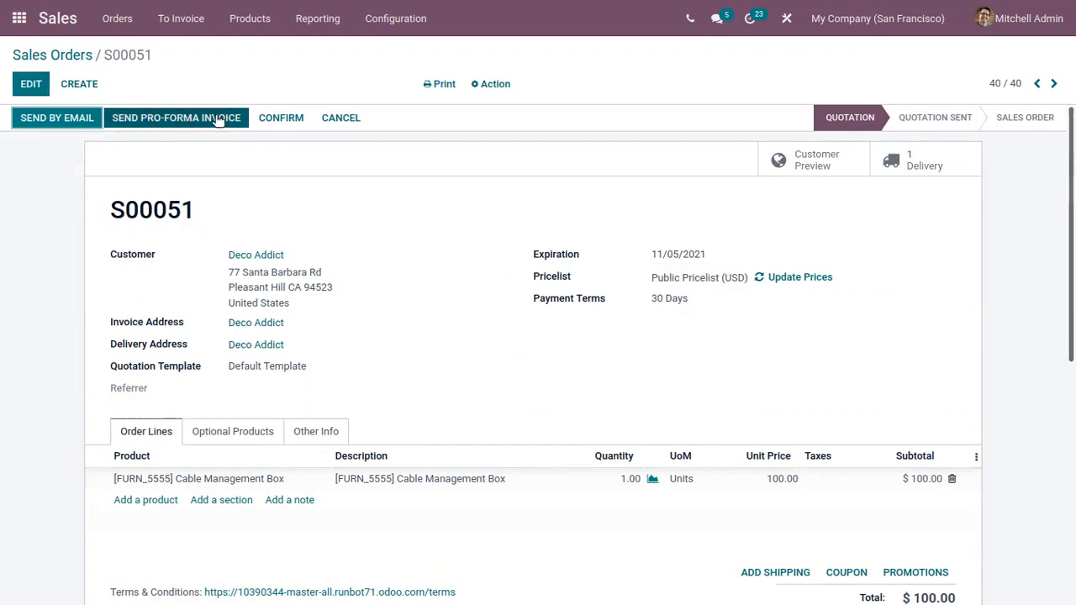
mouse_move(199, 92)
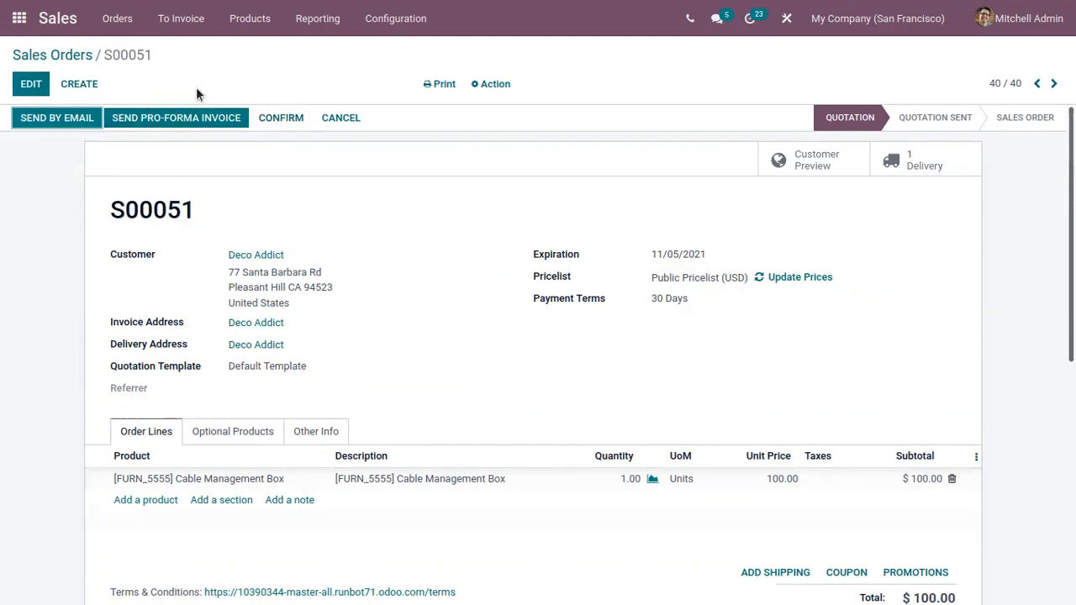
mouse_move(138, 121)
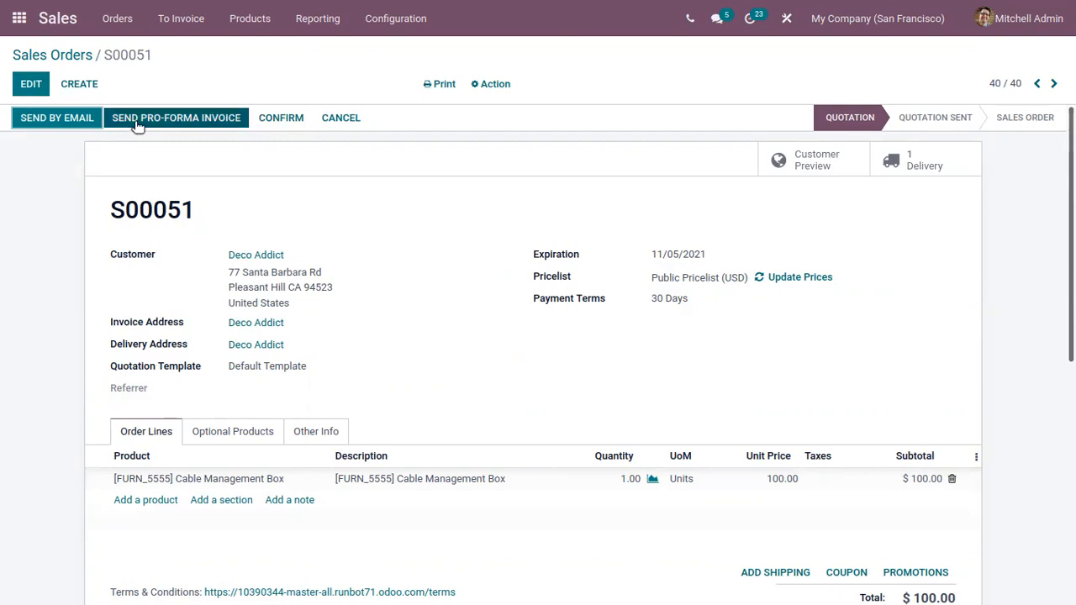
click(174, 118)
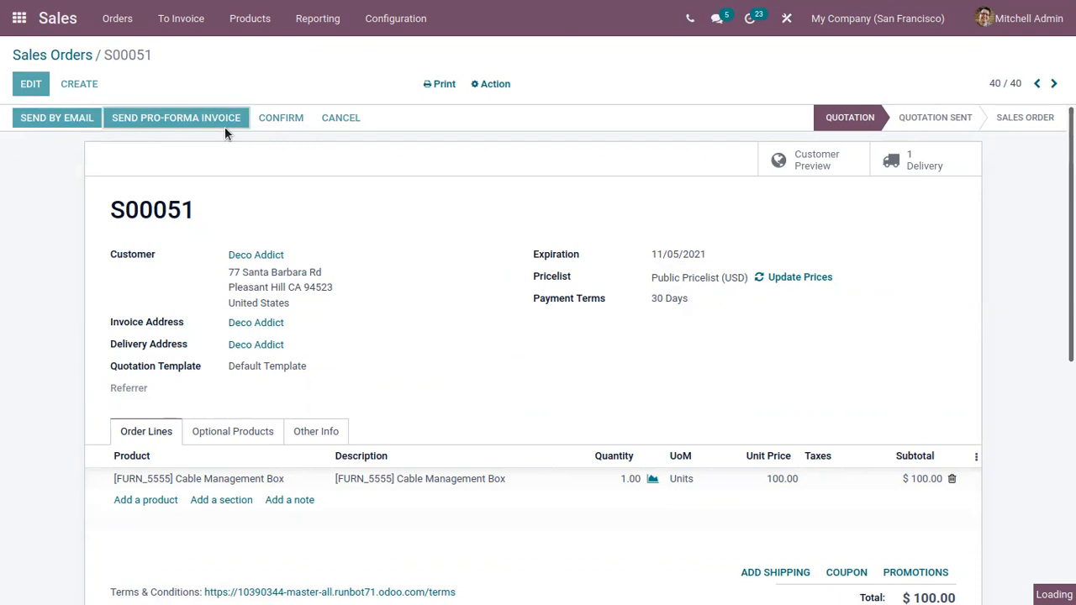
Step: Send the pro-forma email with S00051.pdf to Deco Addict, marking the quotation Quotation Sent
click(175, 118)
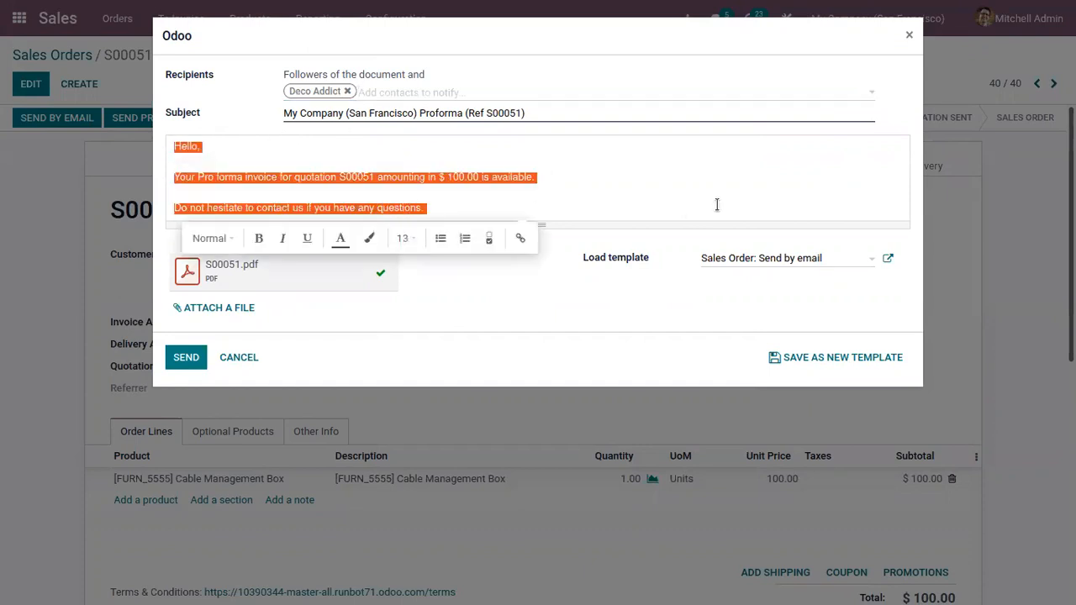
click(716, 205)
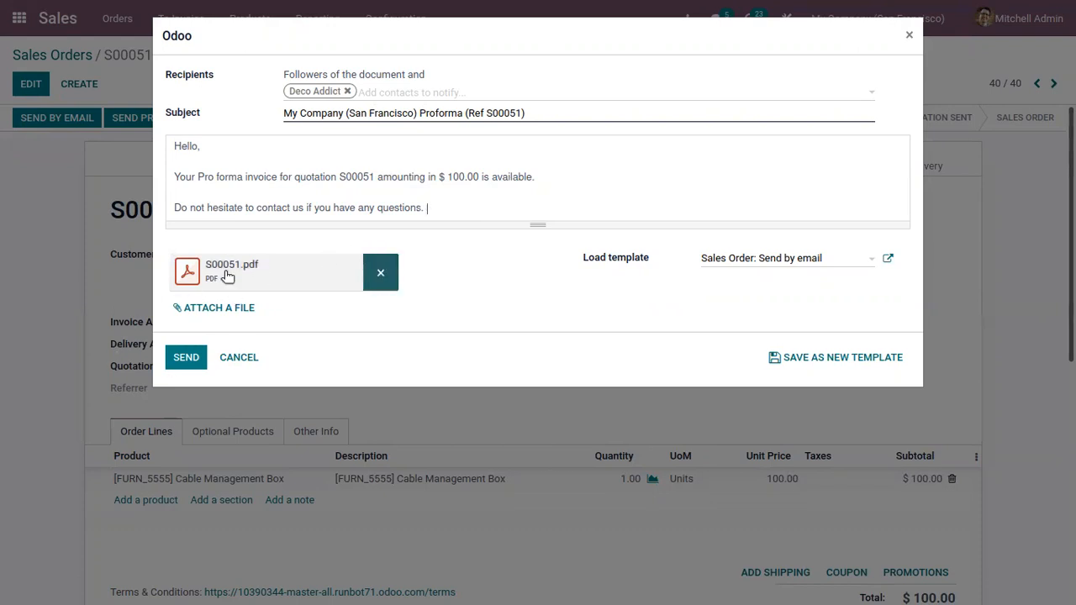
mouse_move(227, 271)
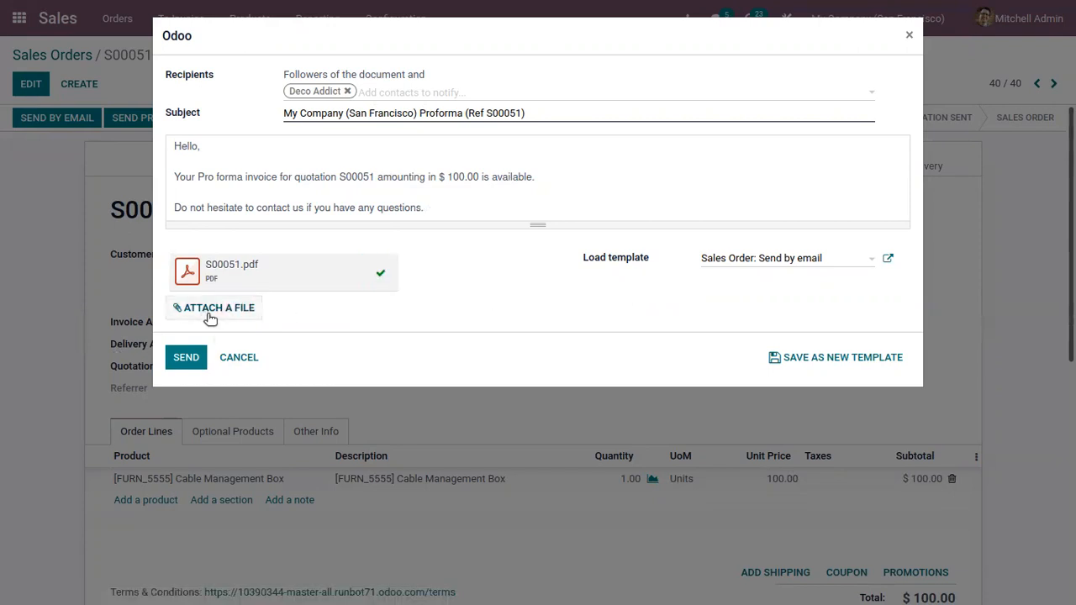
click(185, 357)
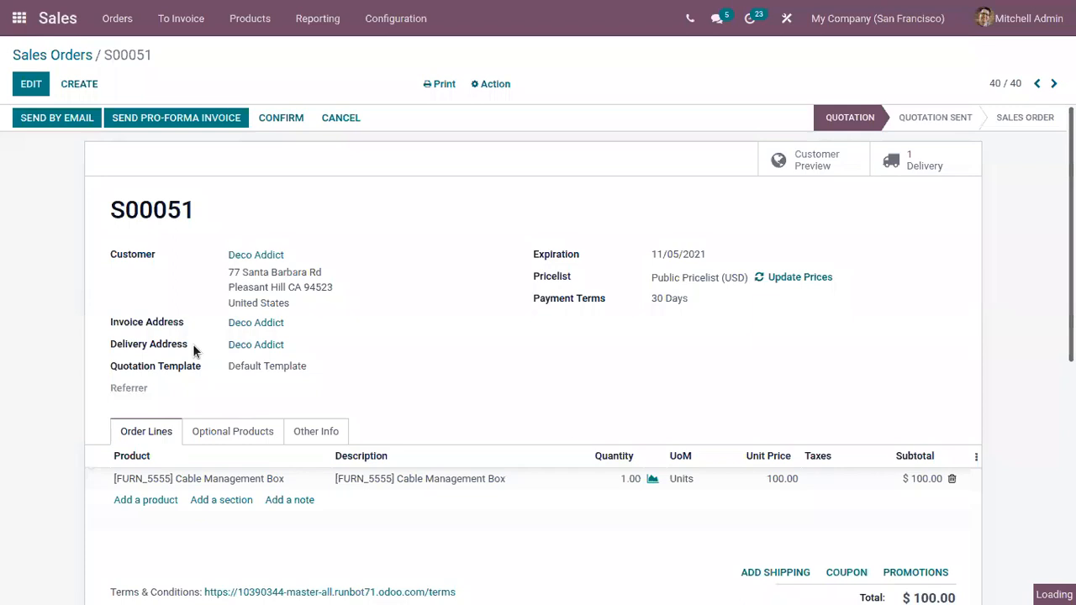
click(57, 118)
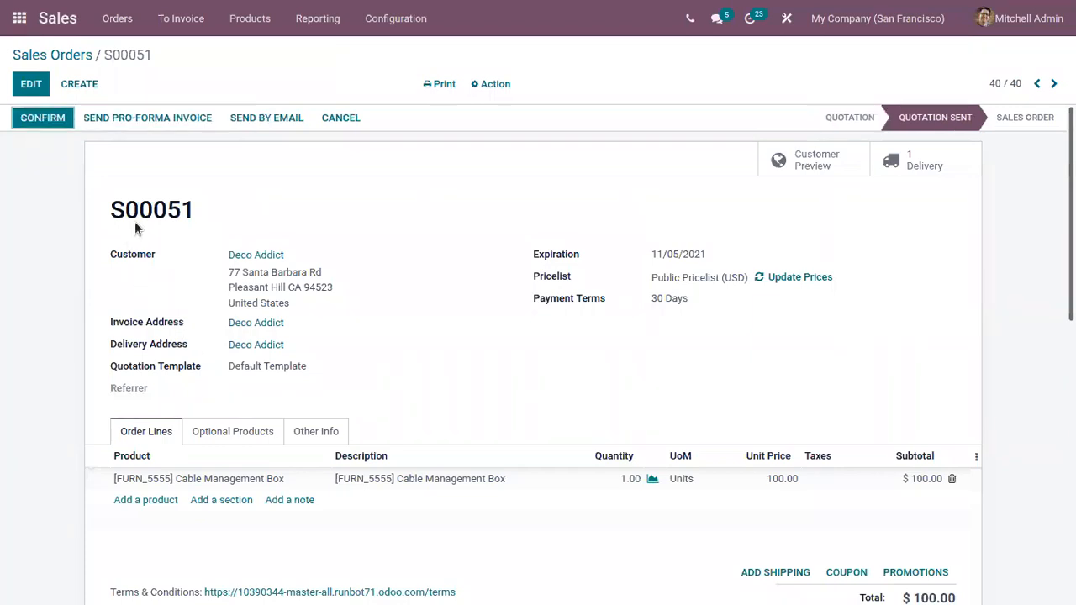